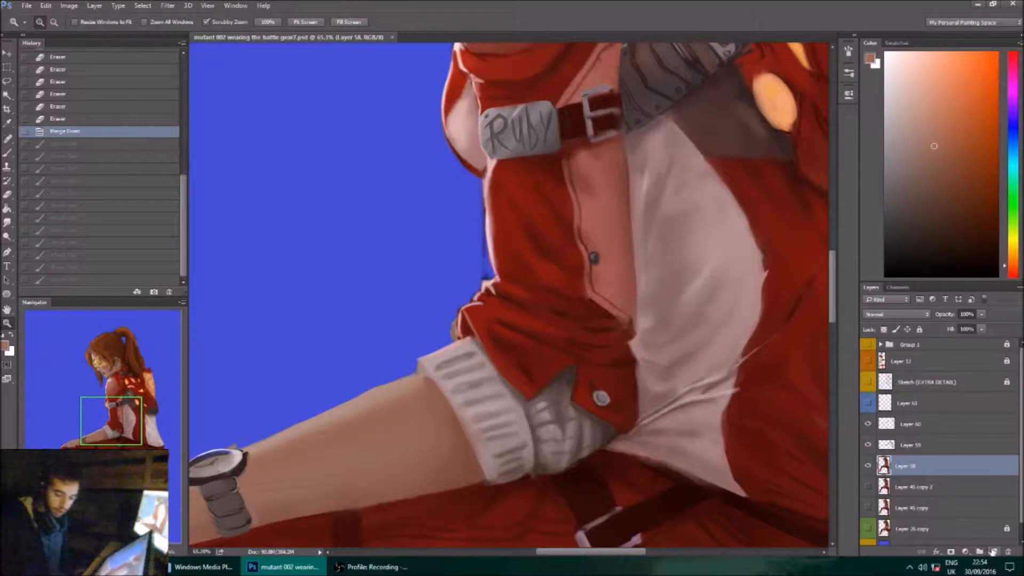
Add a new empty layer above Layer 58 for the jacket shadow painting.
click(973, 551)
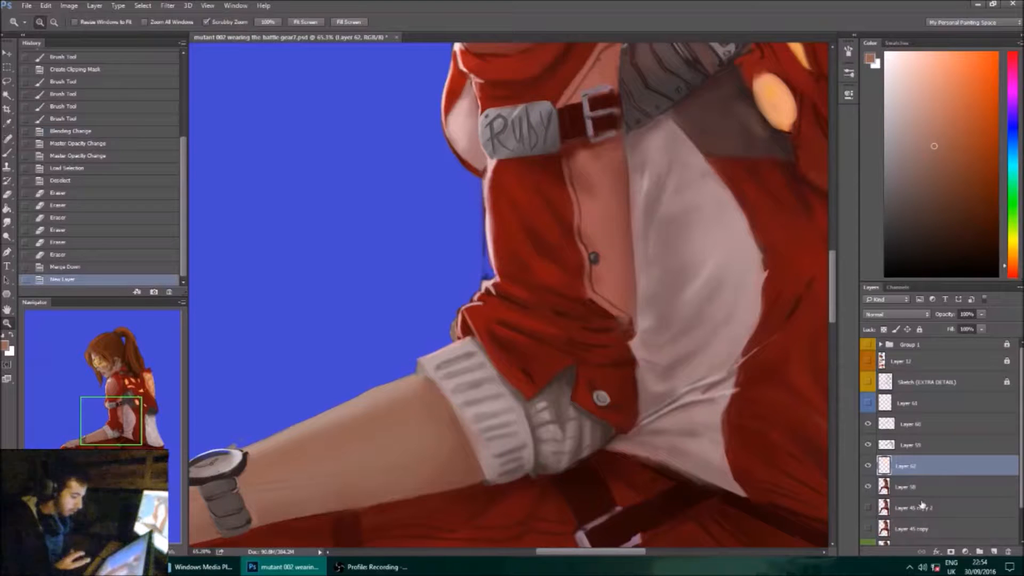
mouse_move(458, 492)
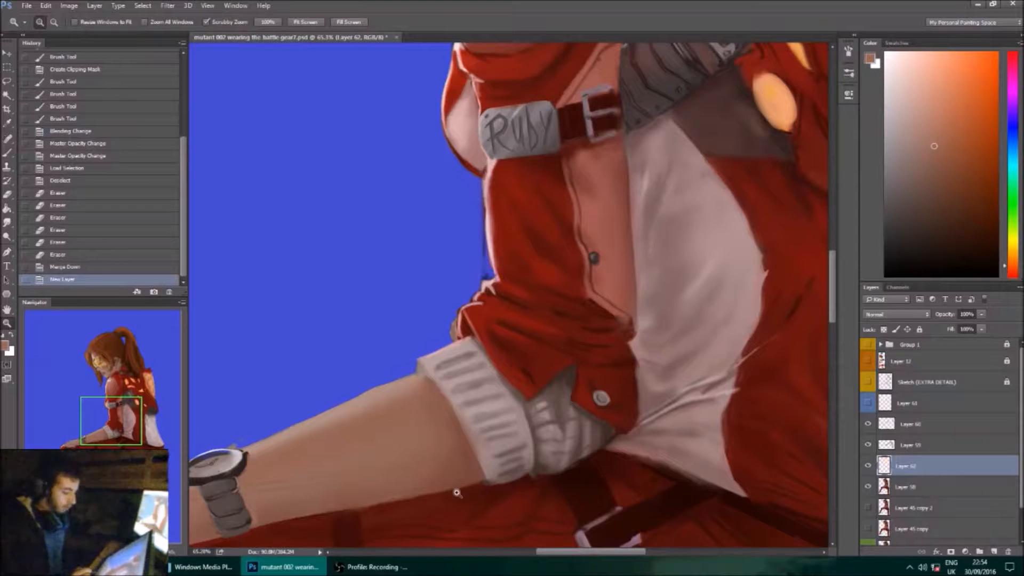
mouse_move(580, 456)
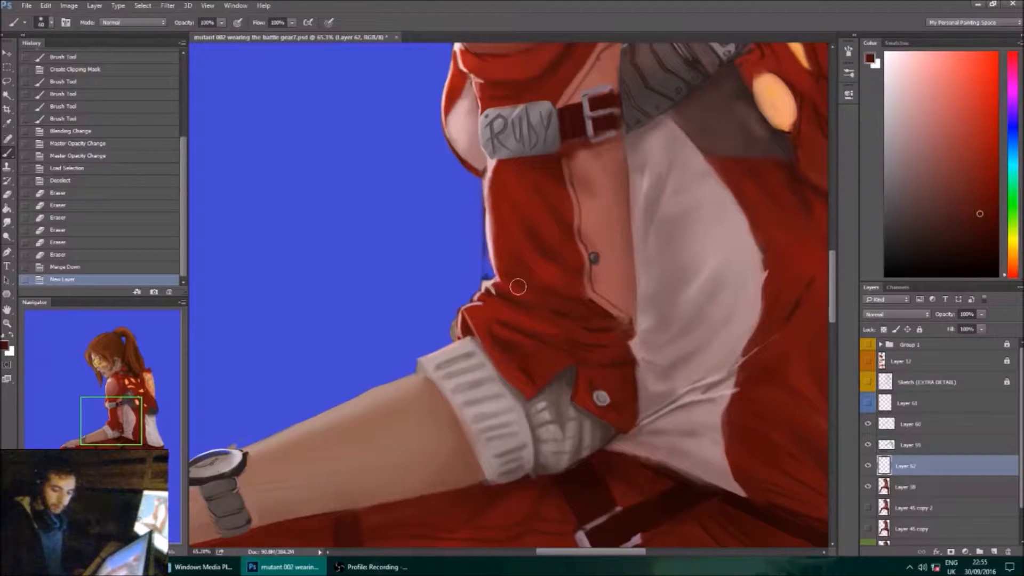
Adjust the brush size and hardness before shading the jacket folds above the cuff.
right_click(517, 286)
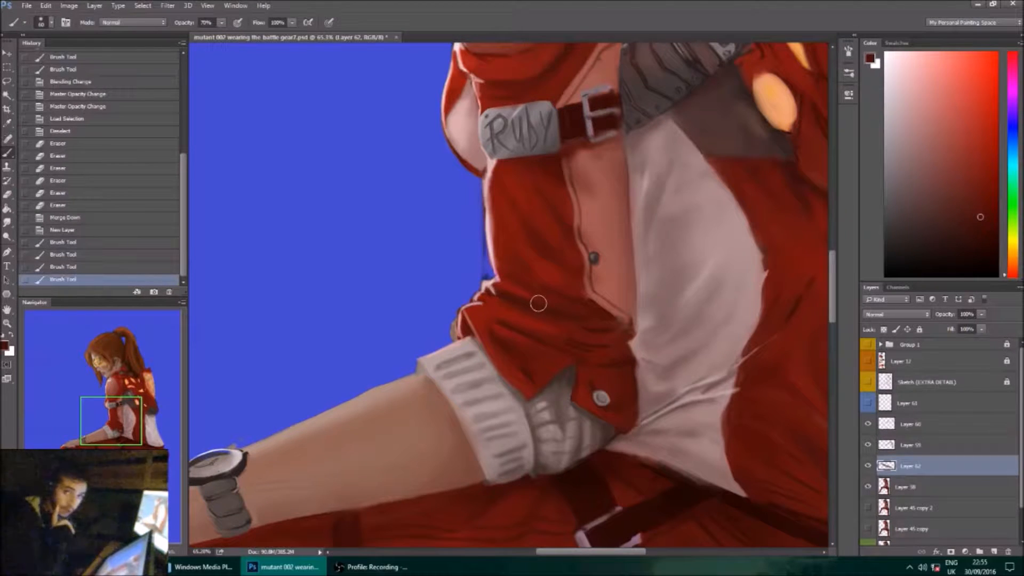
mouse_move(542, 322)
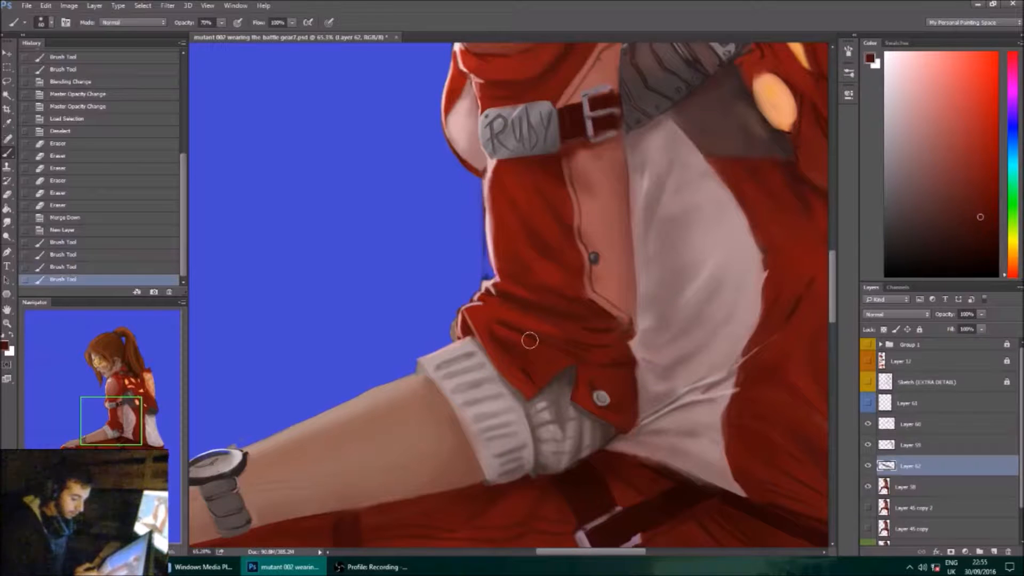
mouse_move(551, 302)
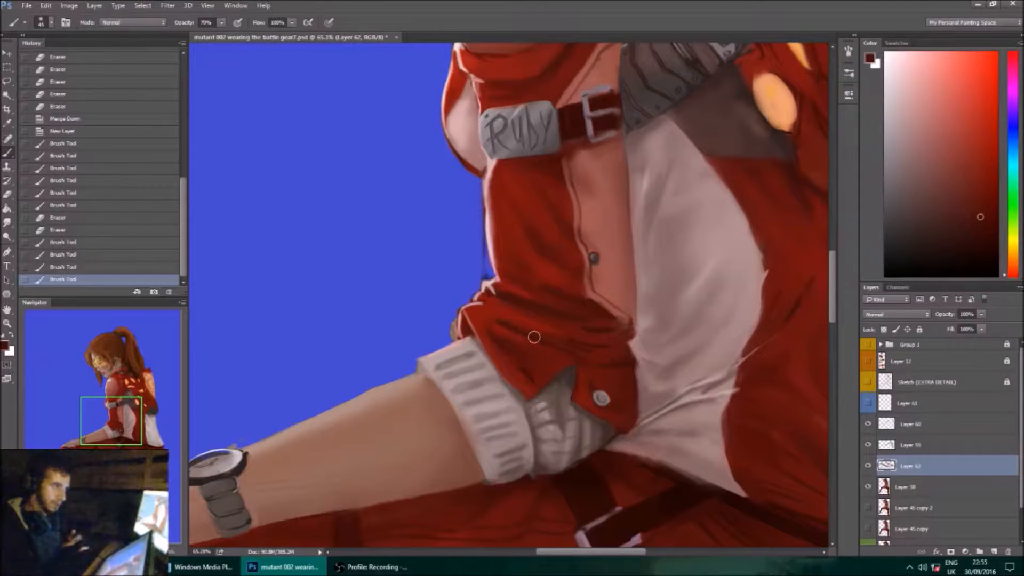
mouse_move(526, 306)
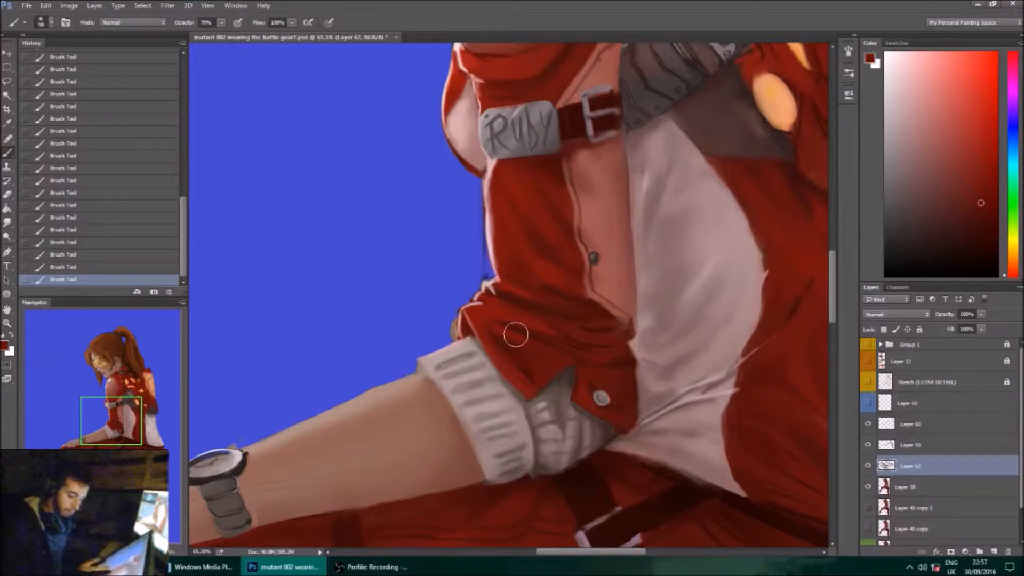
mouse_move(507, 321)
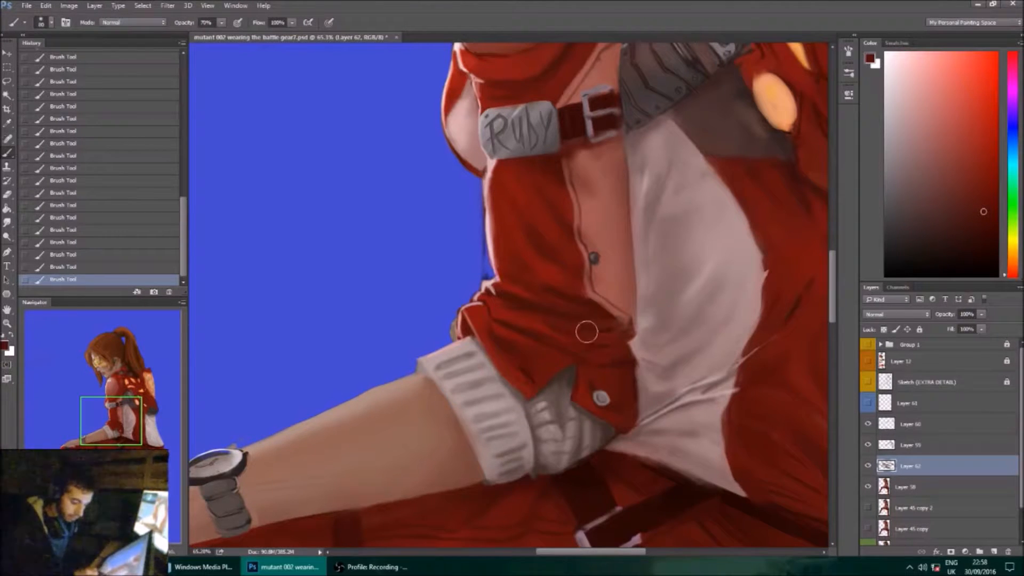
mouse_move(577, 331)
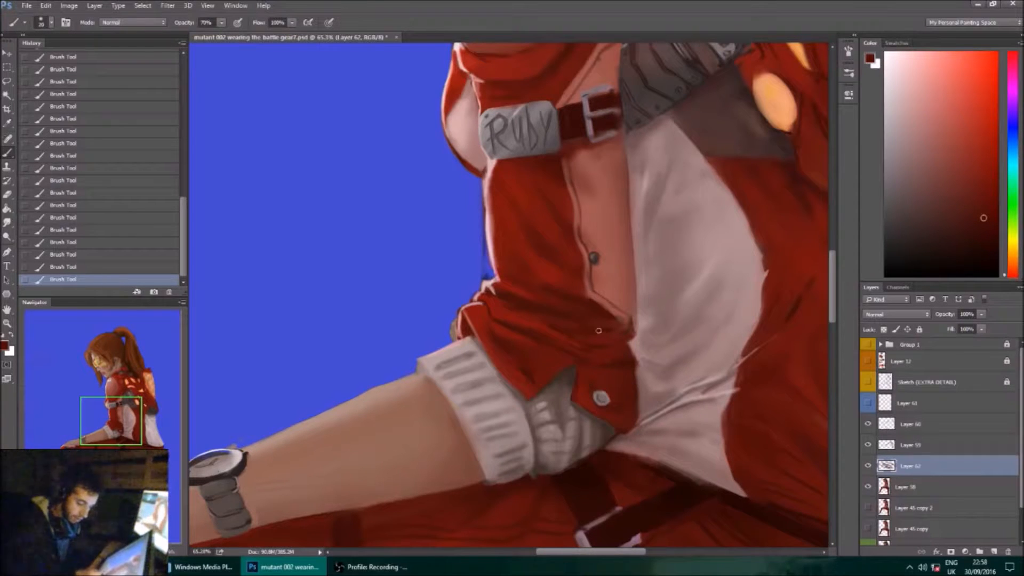
mouse_move(606, 338)
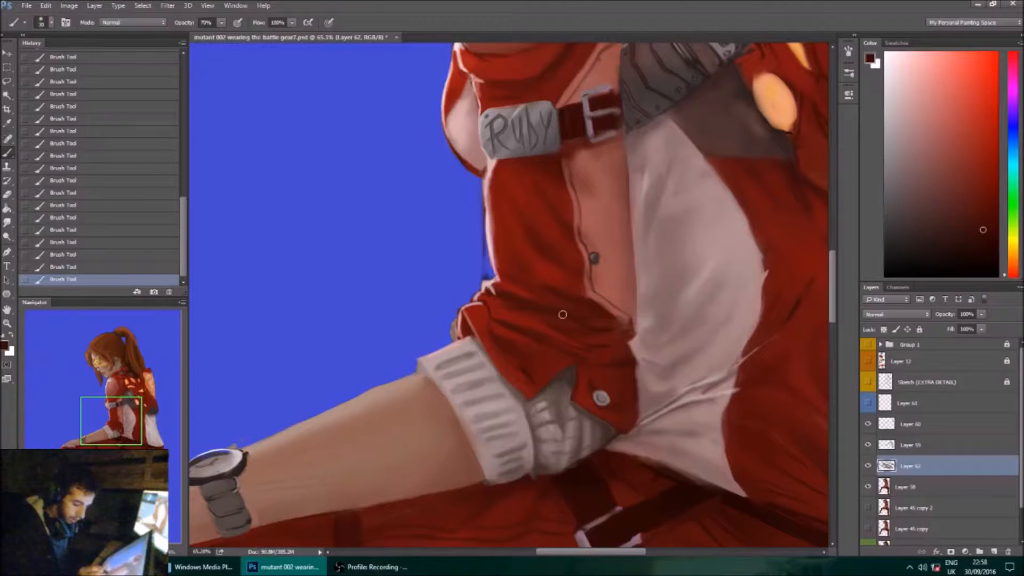
mouse_move(569, 317)
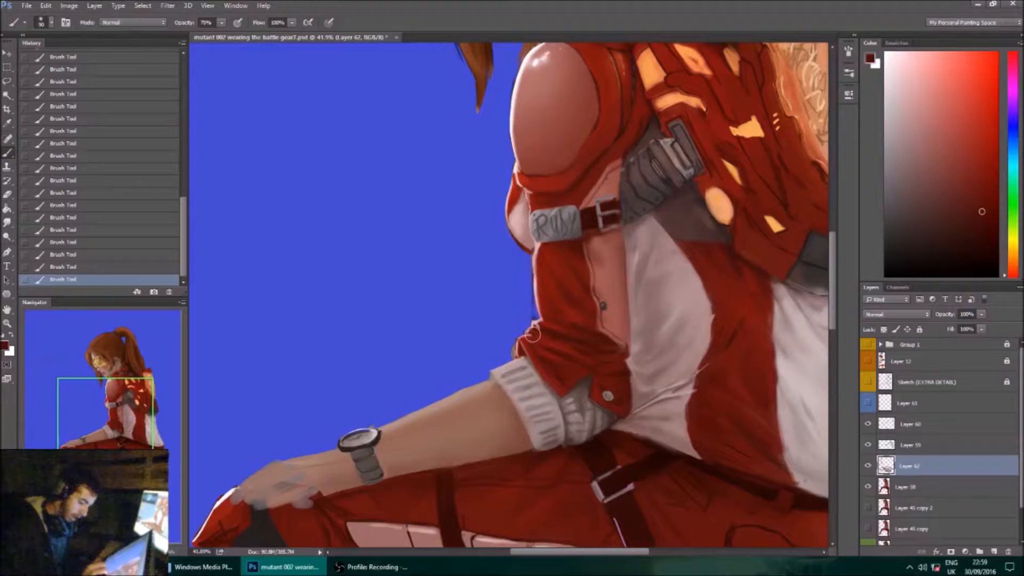
mouse_move(535, 344)
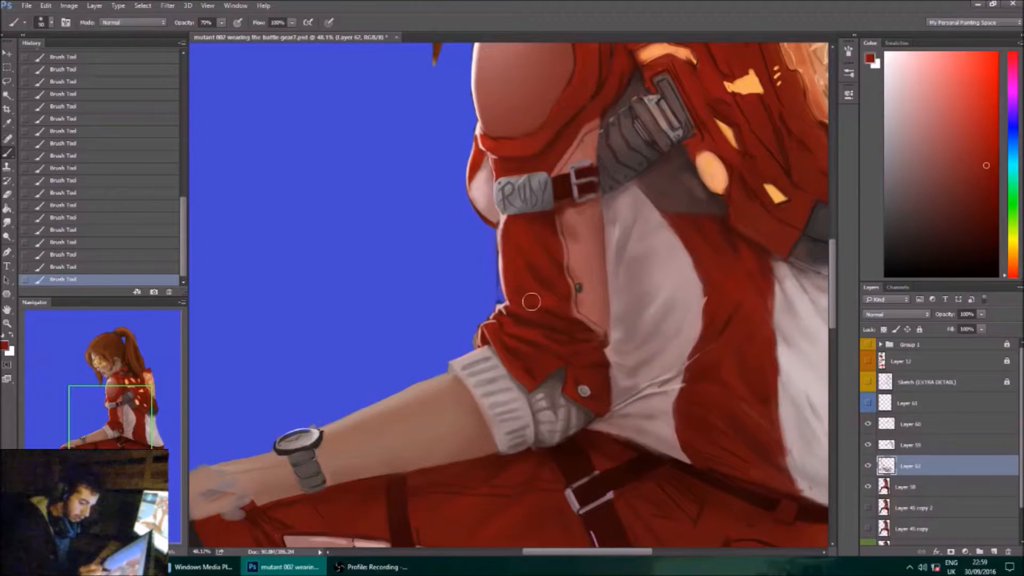
mouse_move(562, 306)
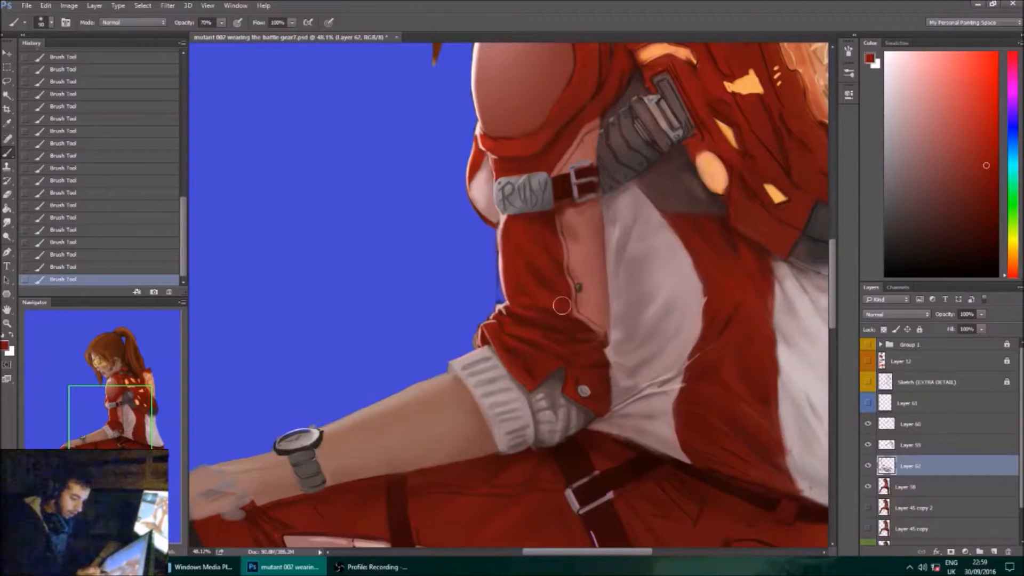
mouse_move(572, 354)
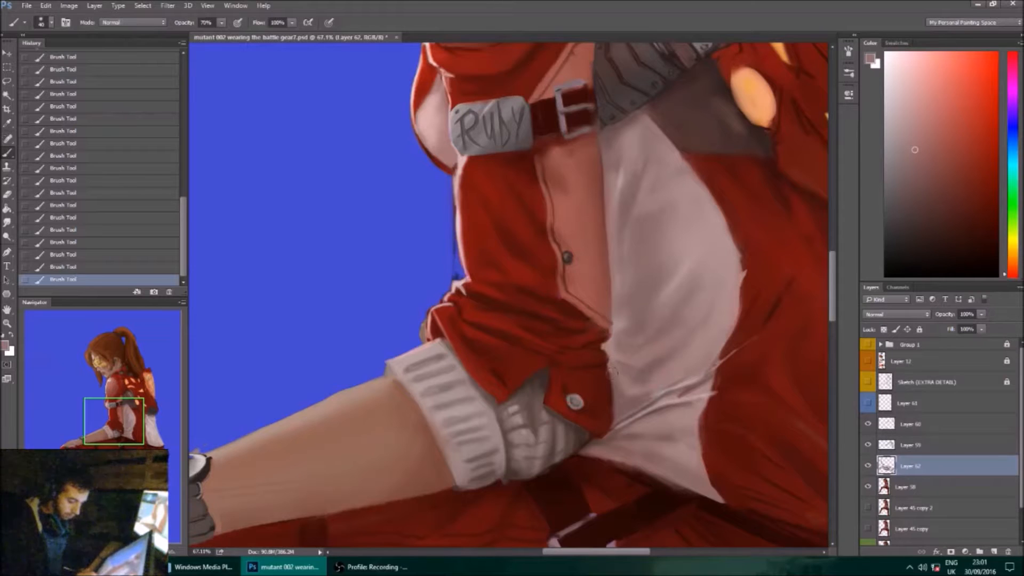
Adjust the brush options while softening the shading on the white cloth folds.
click(39, 22)
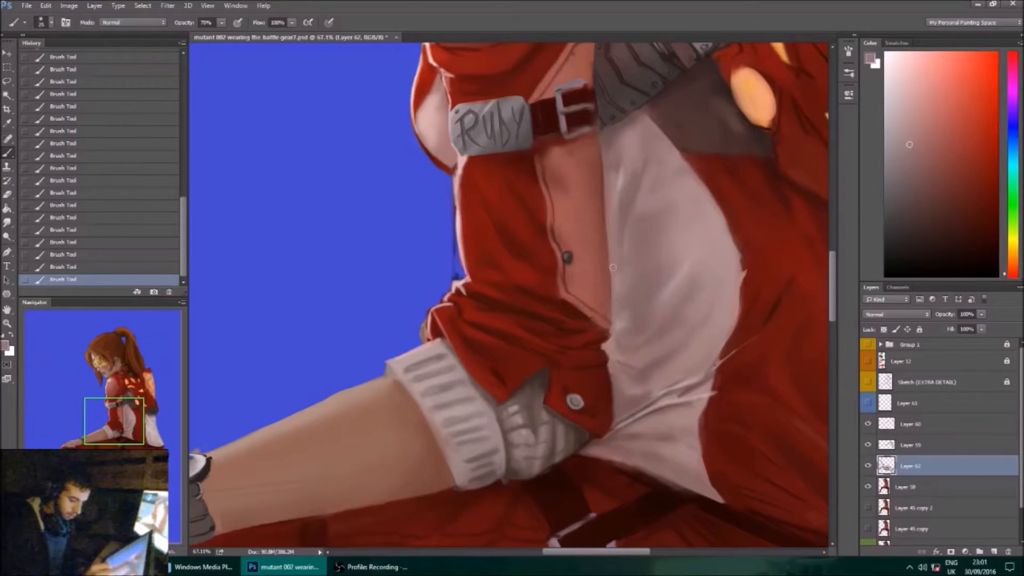
Sample the jacket's dark red from the canvas as the paint colour for the placket shading.
click(622, 154)
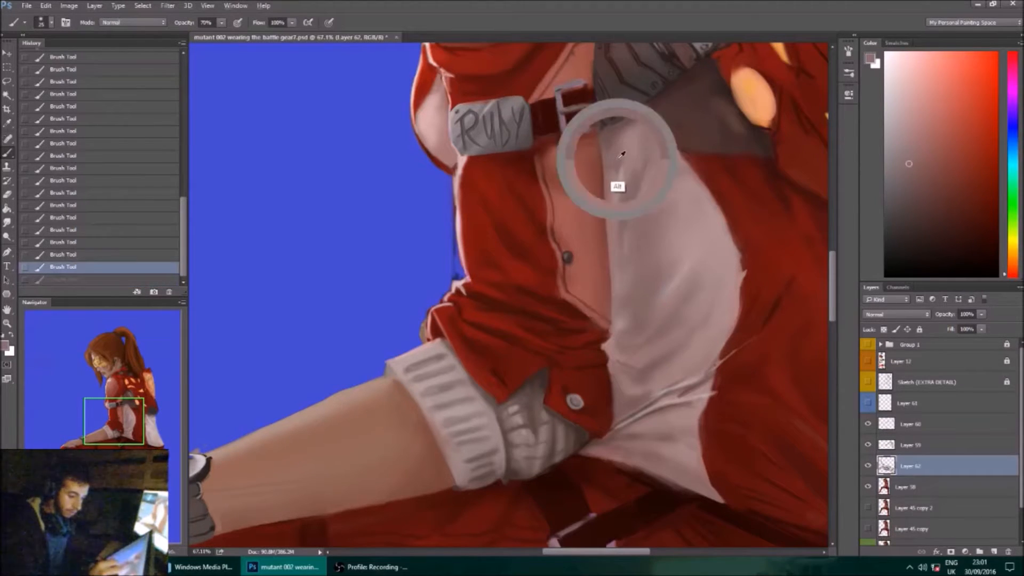
click(614, 163)
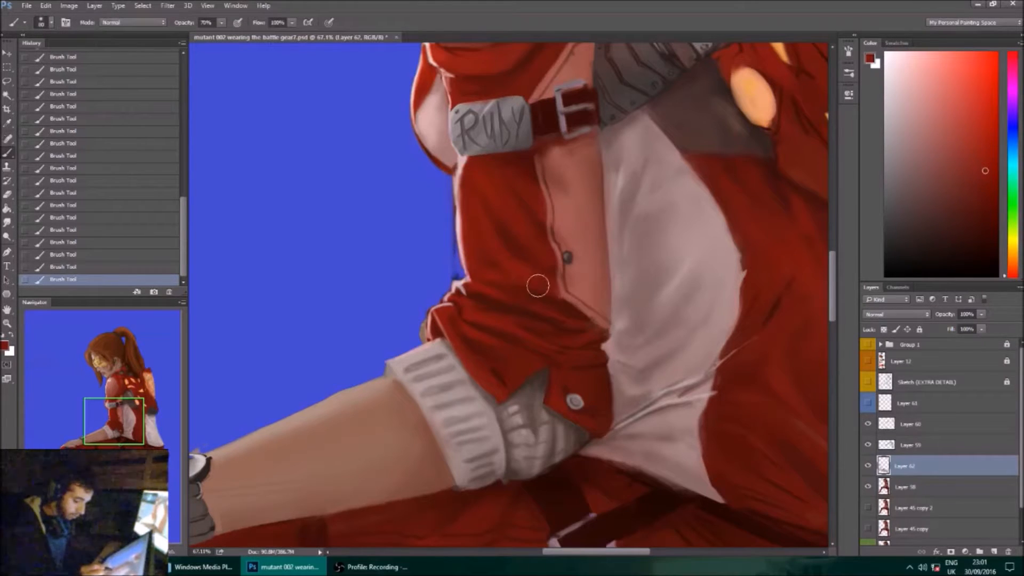
mouse_move(511, 281)
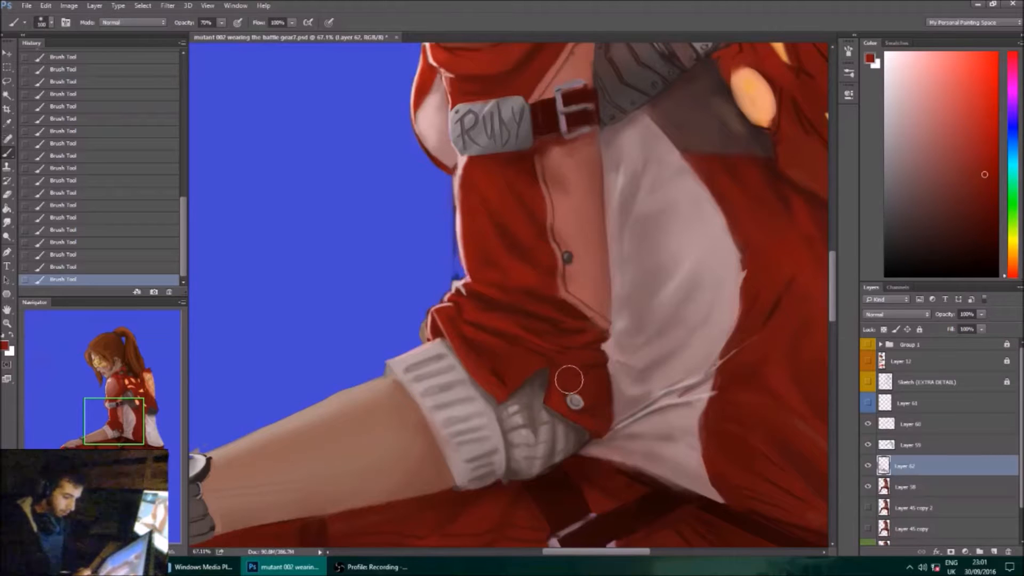
mouse_move(558, 443)
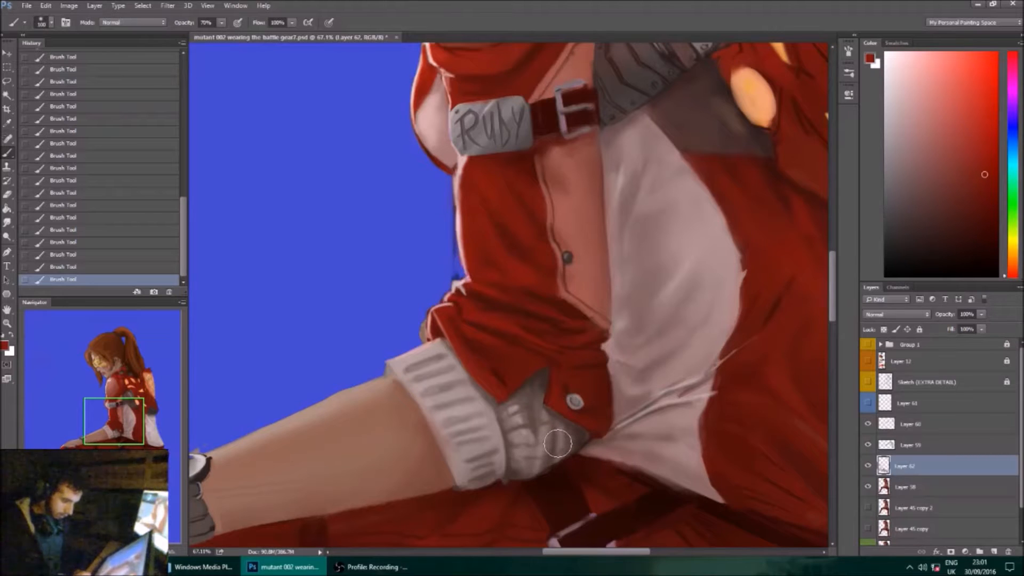
mouse_move(511, 161)
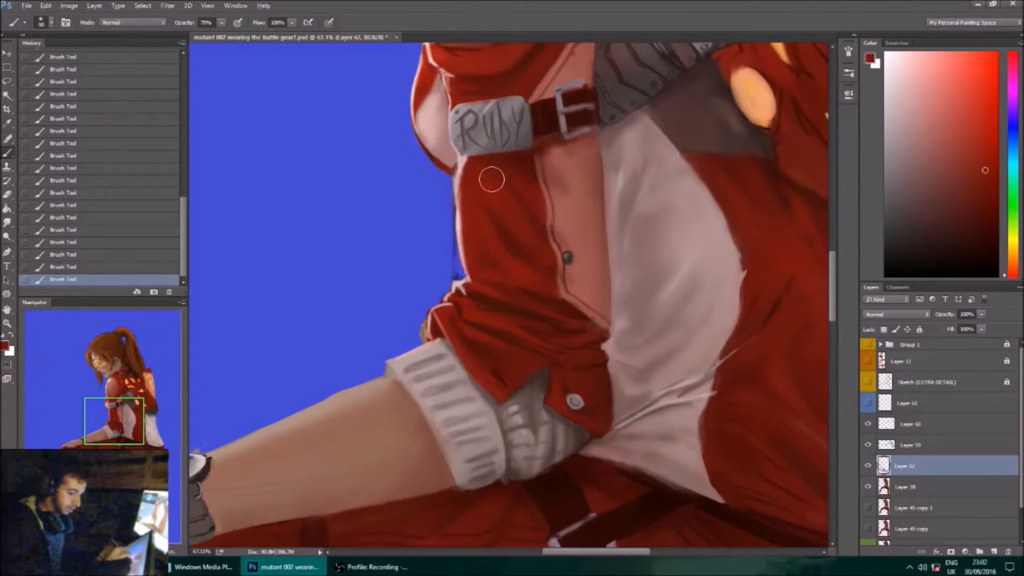
mouse_move(505, 200)
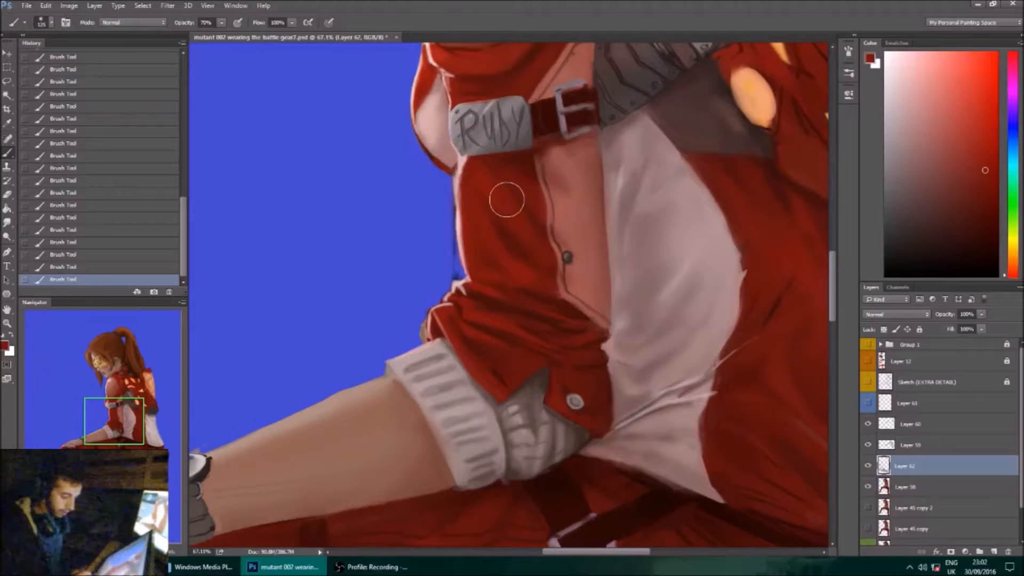
mouse_move(579, 287)
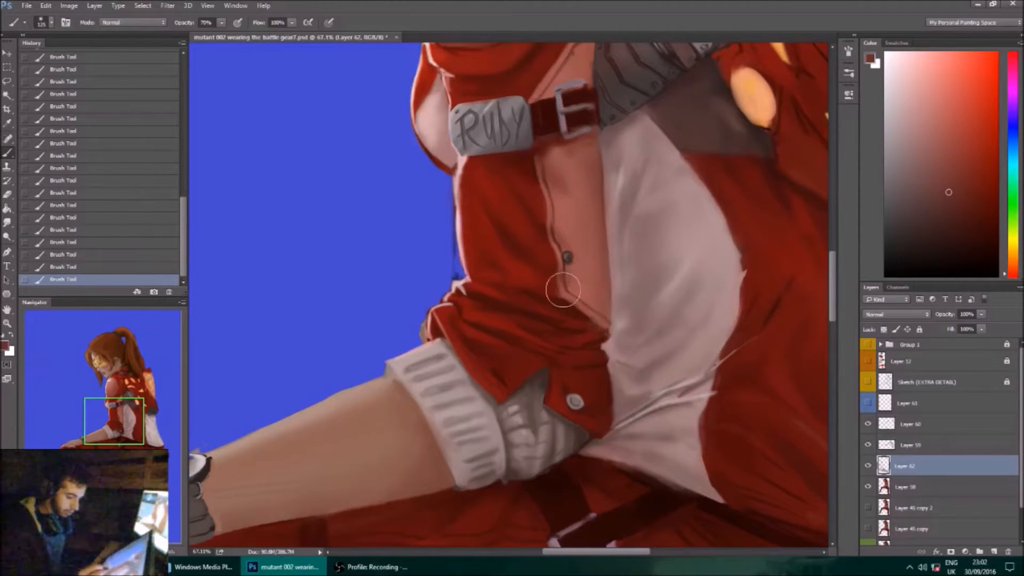
mouse_move(571, 271)
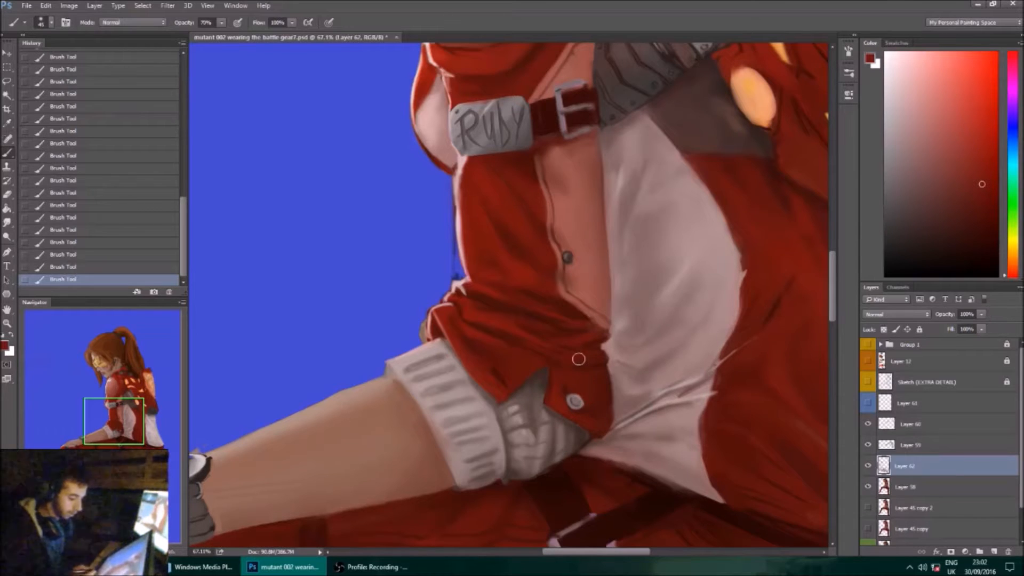
mouse_move(504, 338)
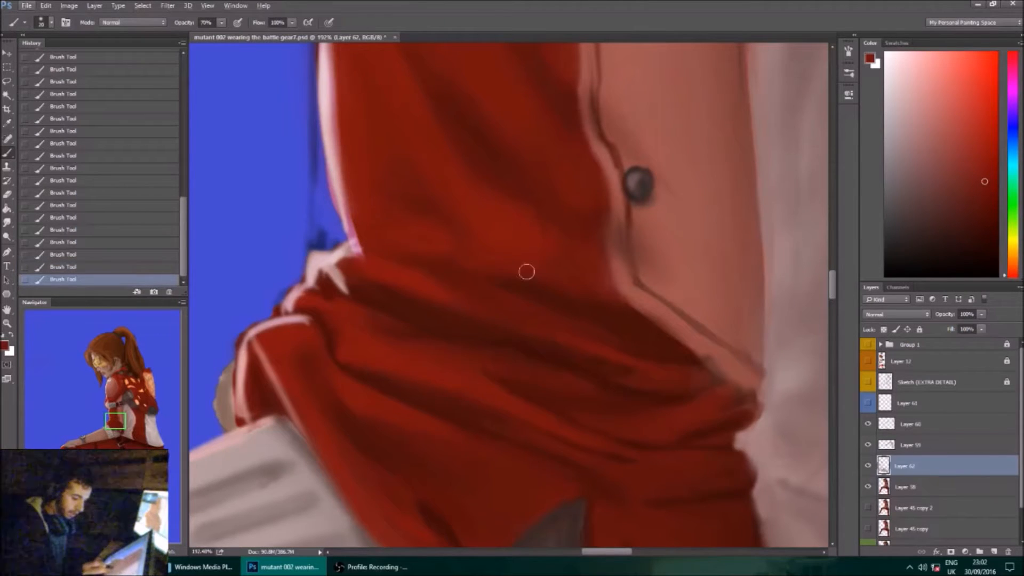
key(alt)
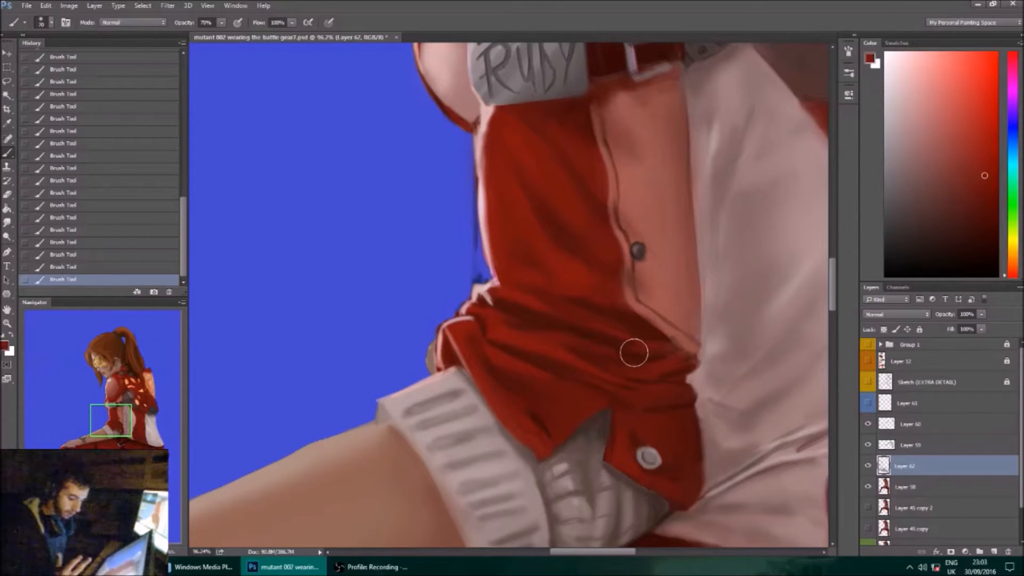
mouse_move(584, 320)
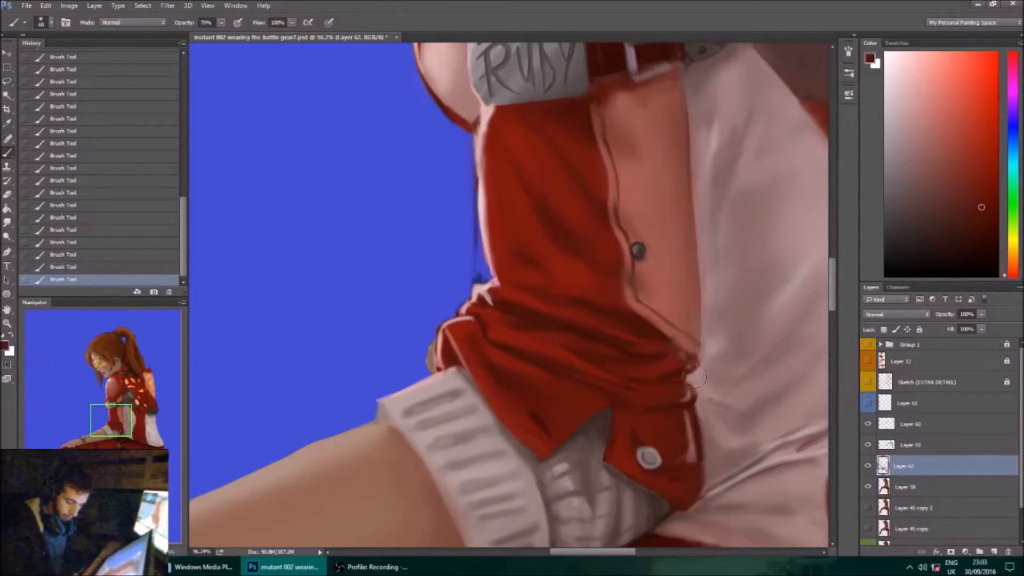
Paint a light reflection along the jacket flap's edge against the white cloth.
click(693, 449)
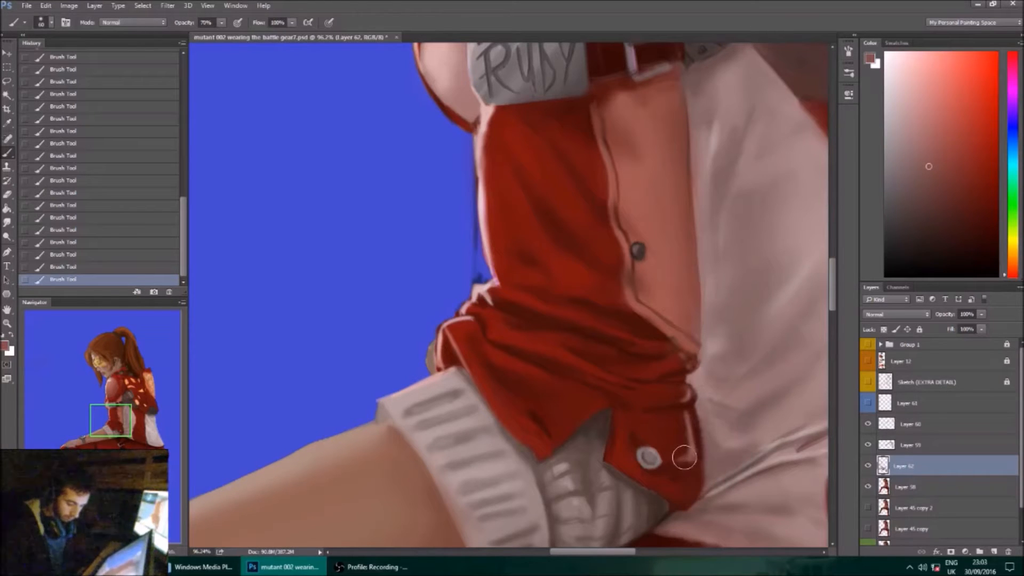
mouse_move(689, 414)
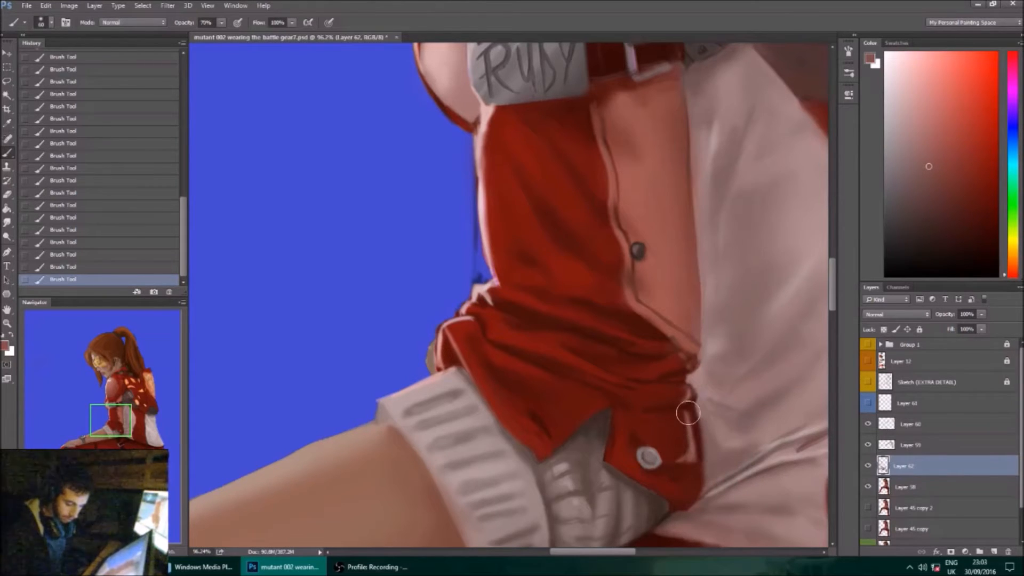
mouse_move(691, 394)
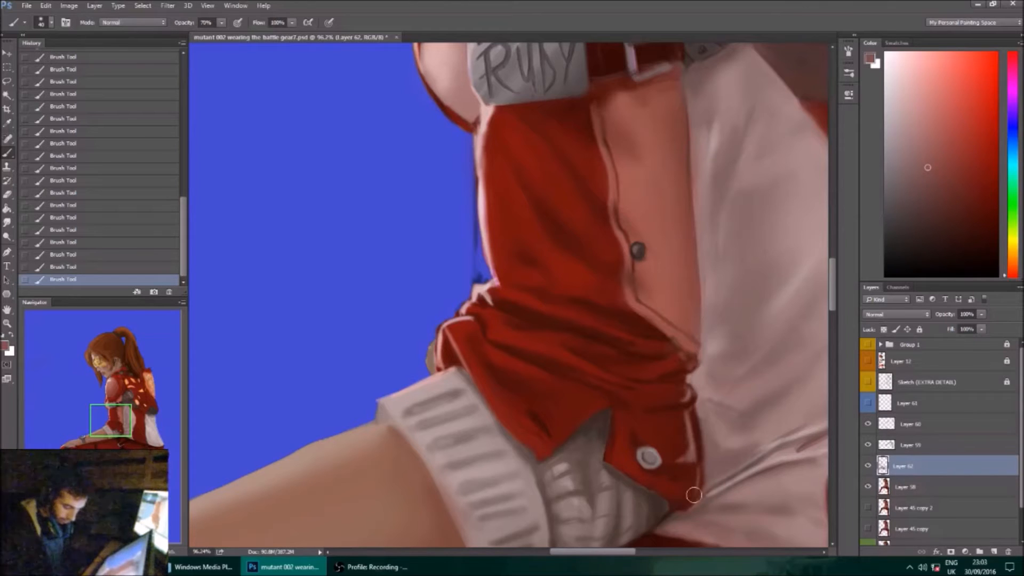
mouse_move(688, 504)
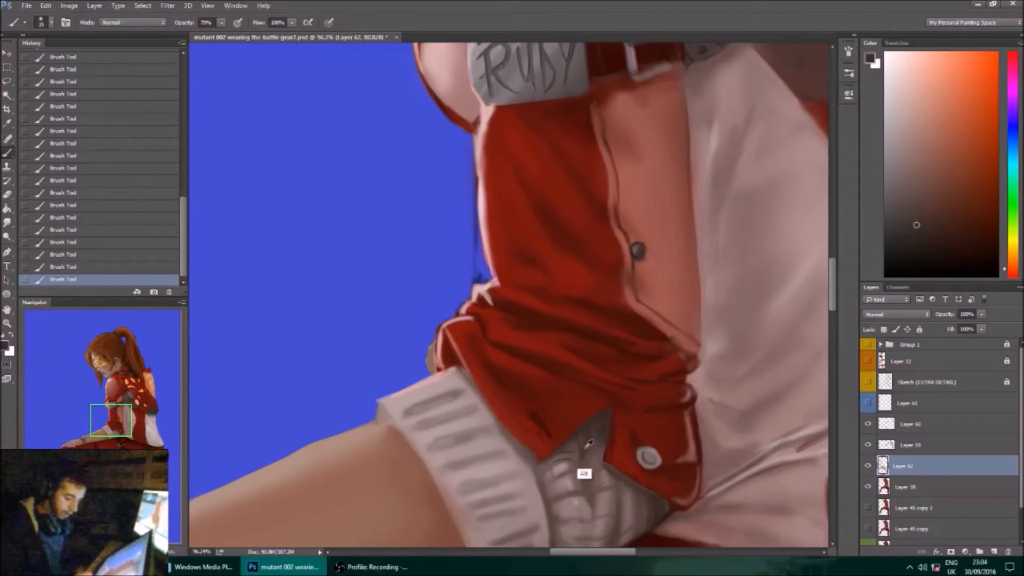
mouse_move(590, 449)
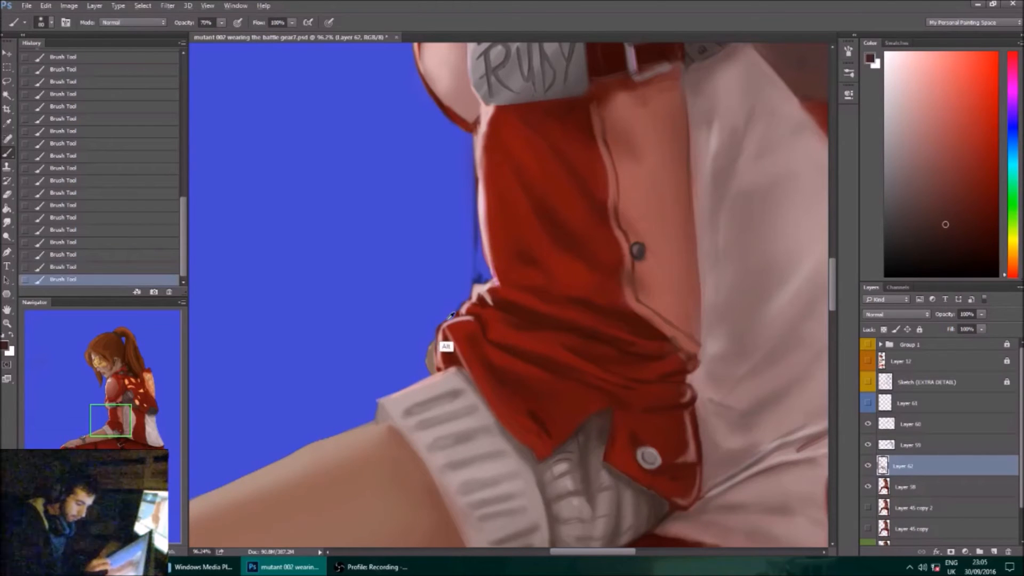
mouse_move(603, 470)
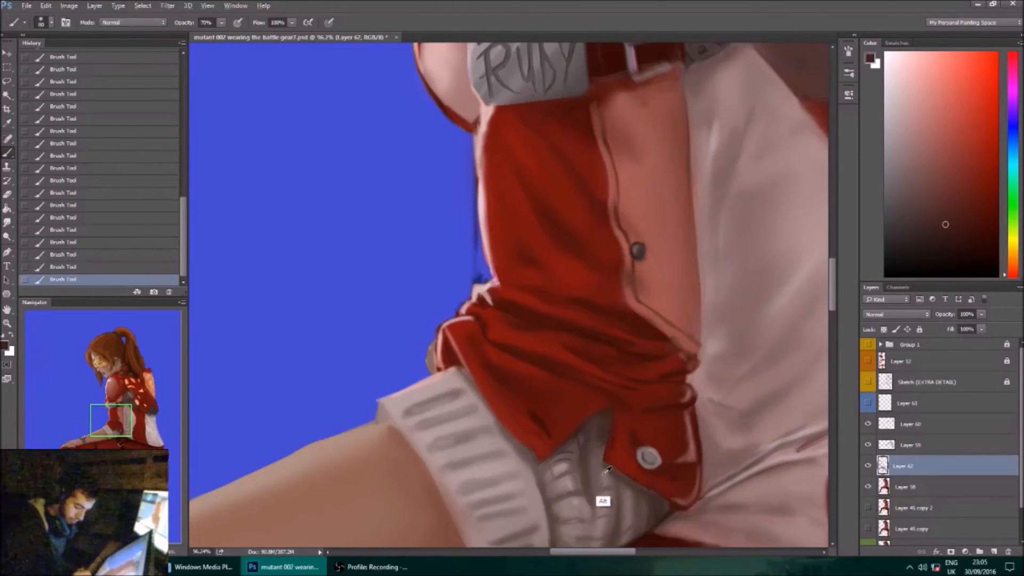
Pick darker shadow colours in the Color panel for the jacket-over-shorts shading.
click(903, 166)
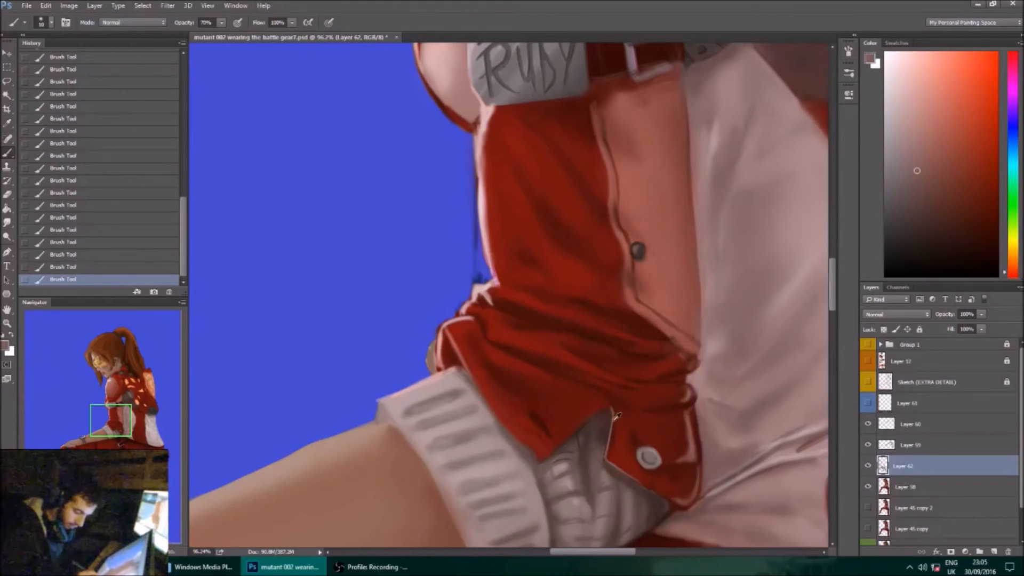
click(976, 211)
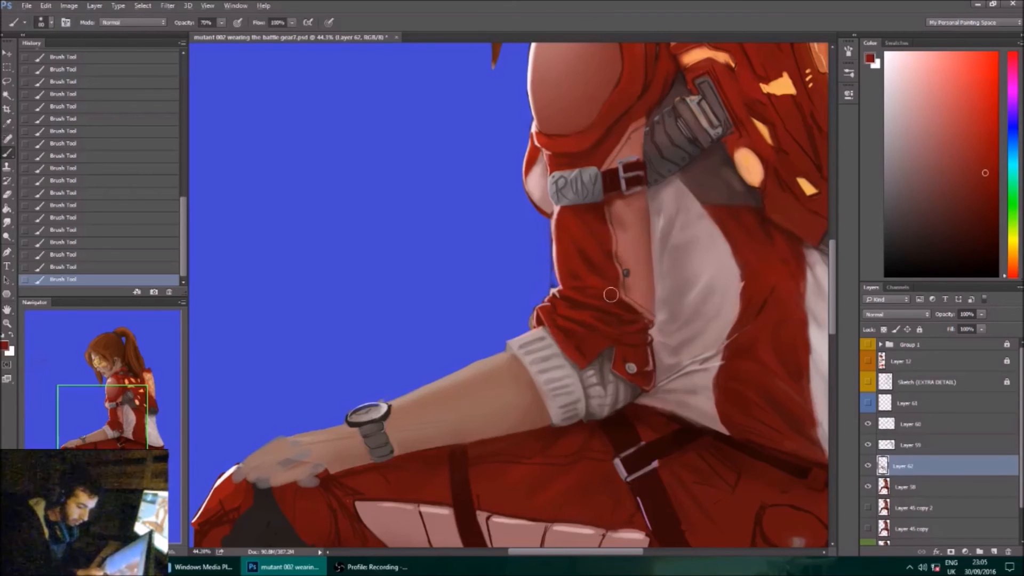
mouse_move(622, 302)
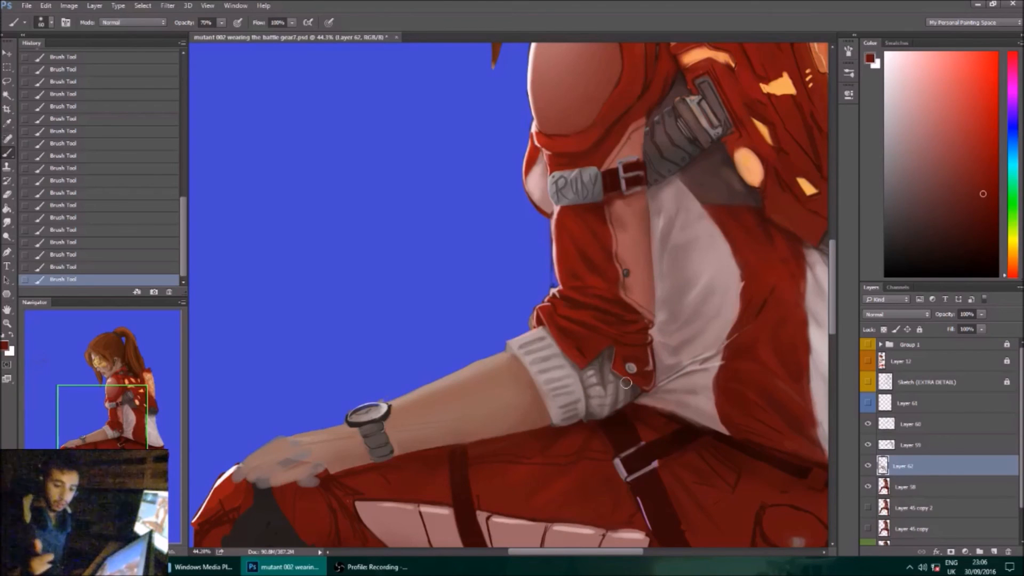
mouse_move(695, 240)
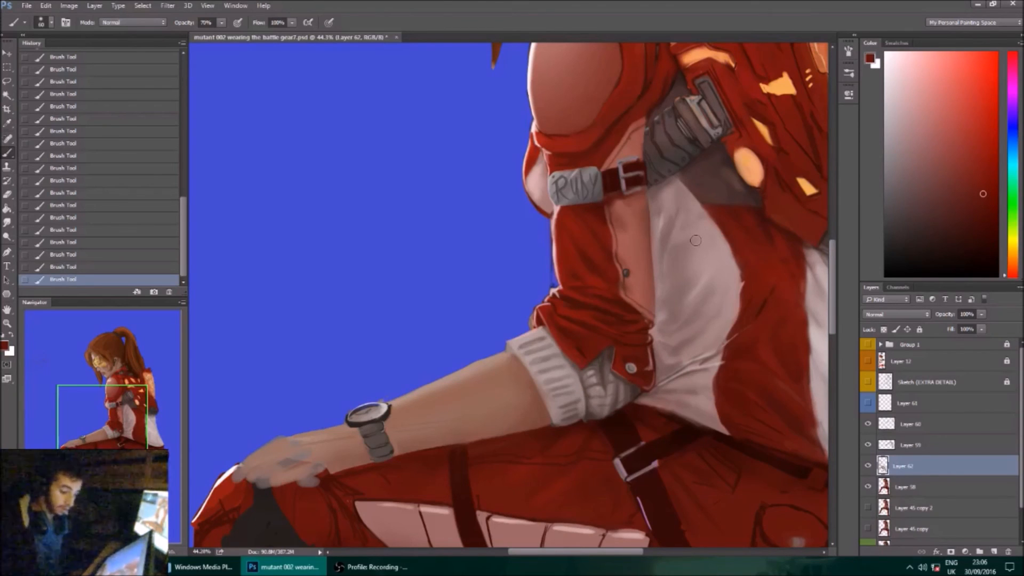
mouse_move(694, 286)
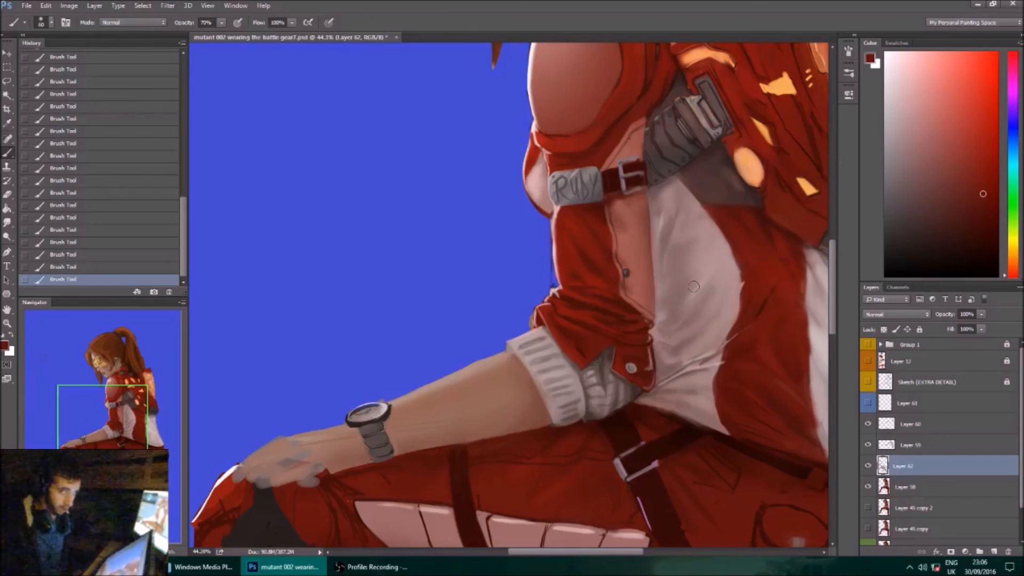
mouse_move(668, 249)
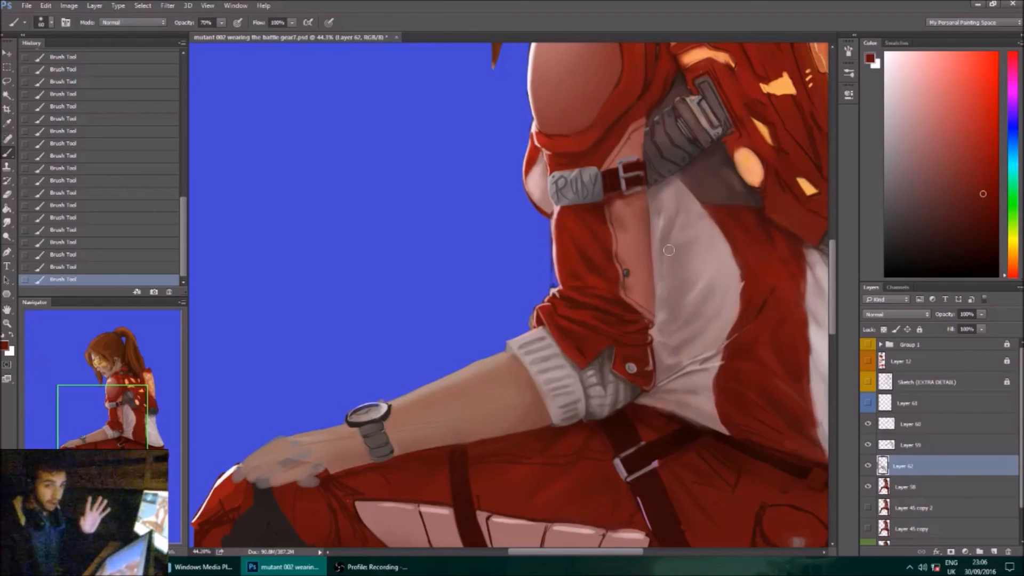